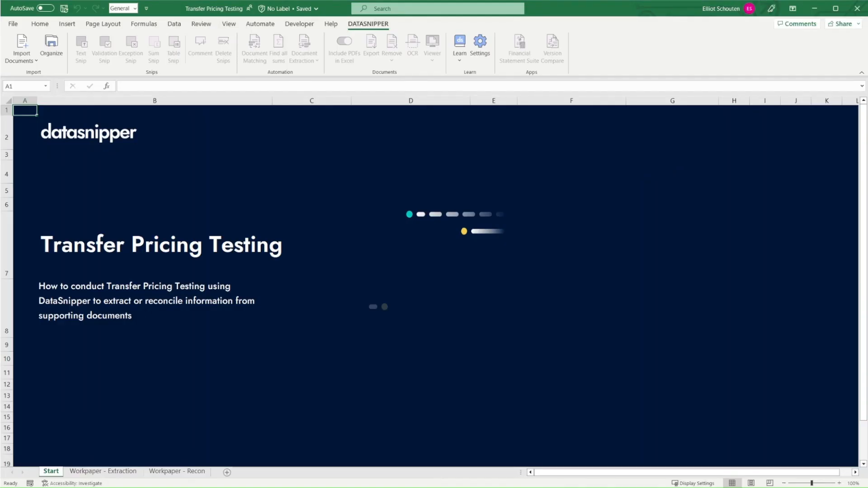
mouse_move(140, 206)
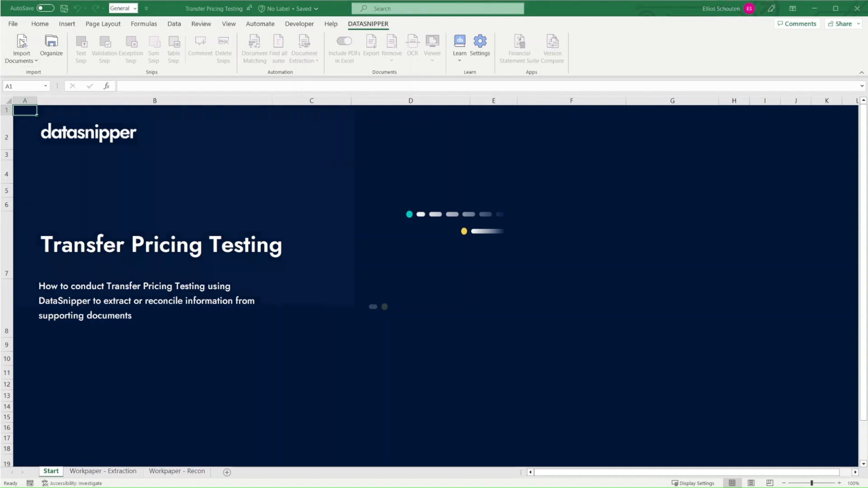
- Begin importing the supporting invoice documents from the DataSnipper ribbon
click(20, 45)
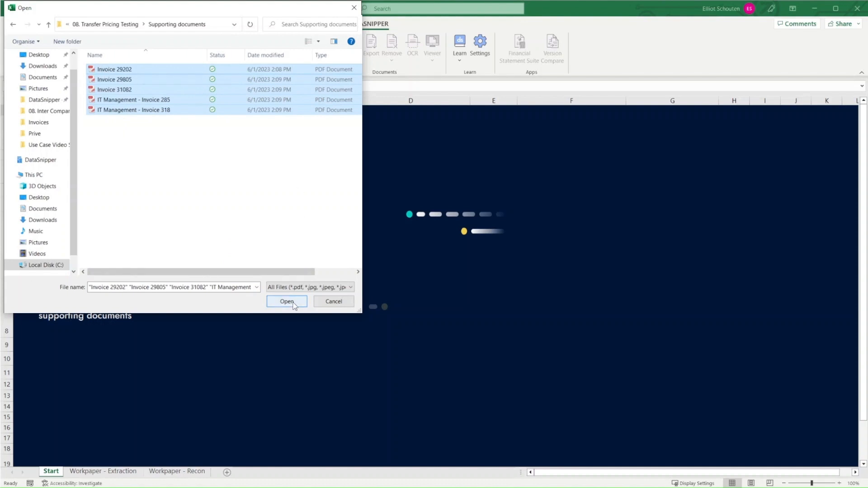
- Import the five selected invoice PDFs and show the Workpaper - Extraction sheet
click(287, 302)
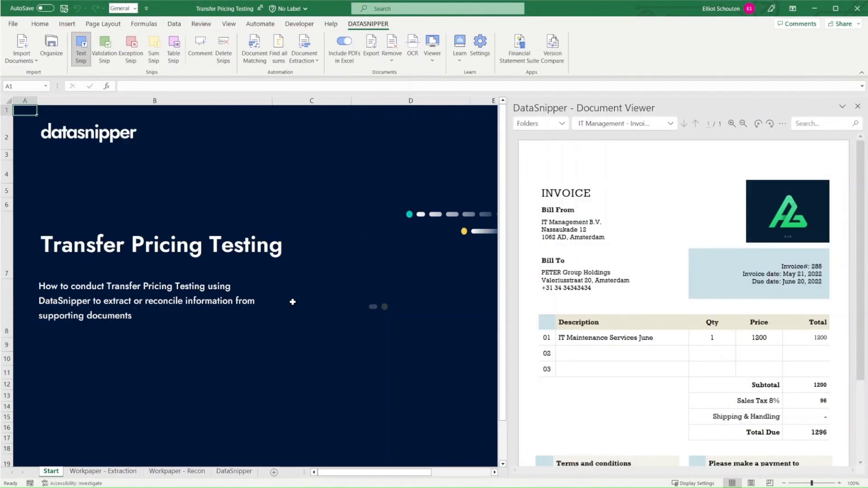
mouse_move(327, 299)
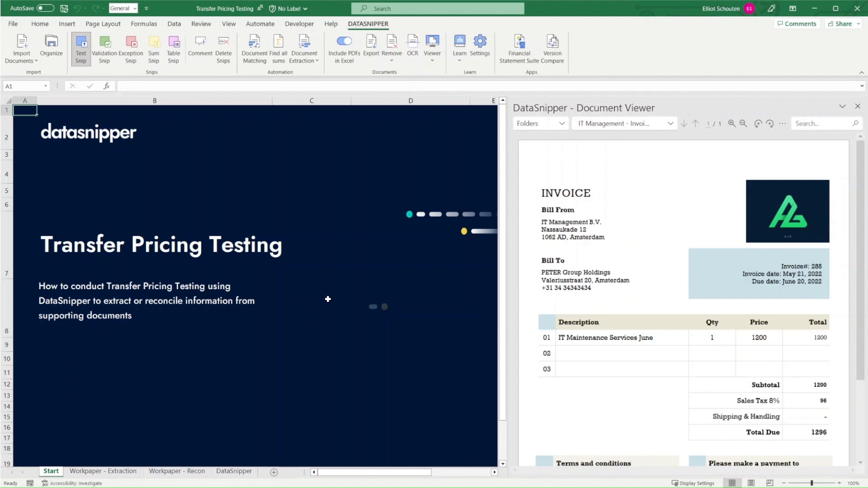
click(103, 471)
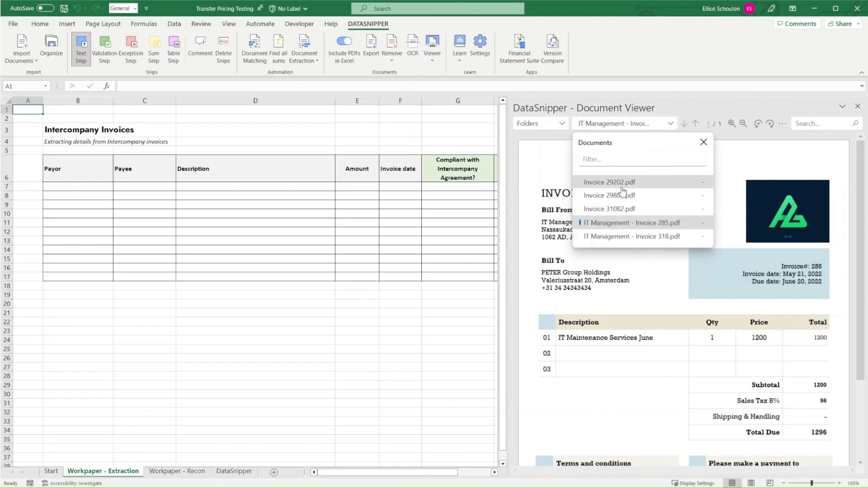
- Browse Invoice 29202, Invoice 29805 and the IT Management invoices in the Document Viewer
click(609, 183)
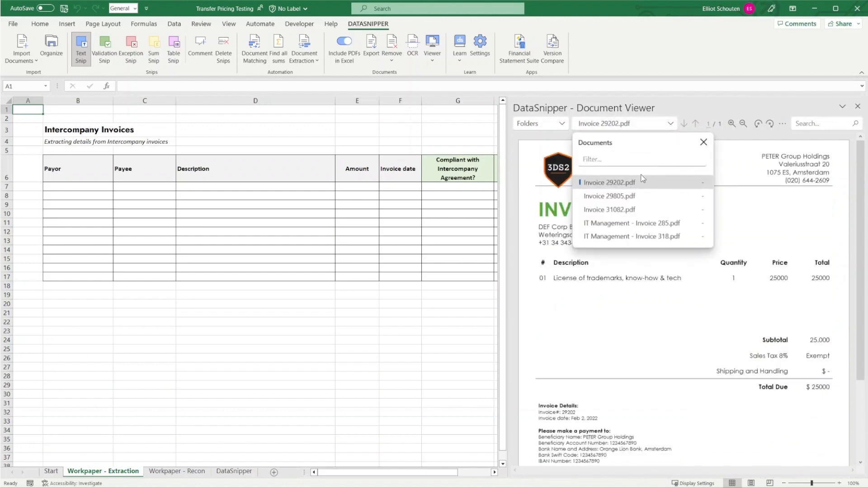
click(609, 195)
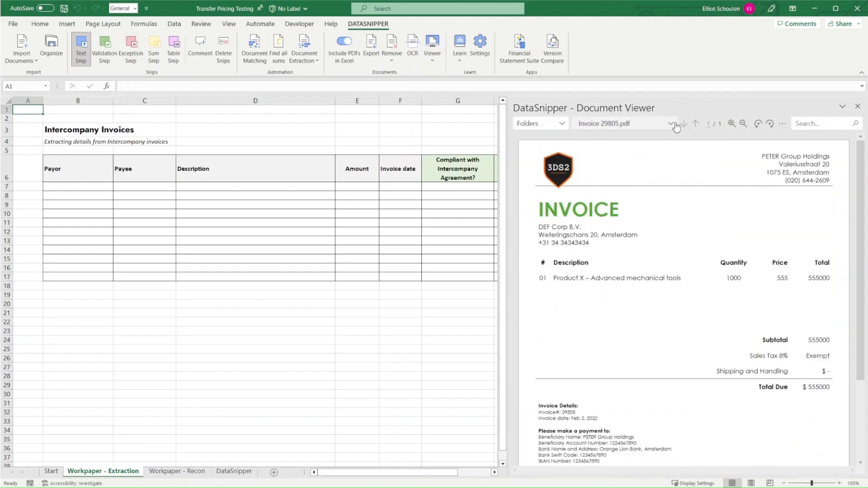
click(672, 123)
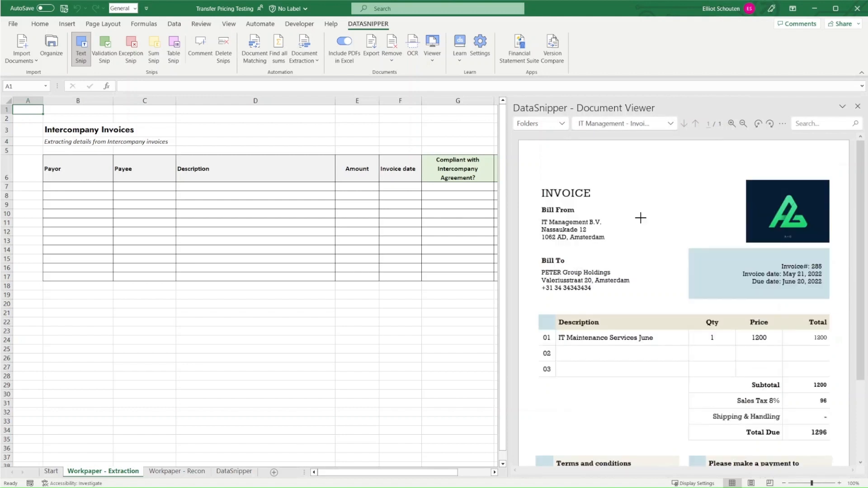
mouse_move(673, 134)
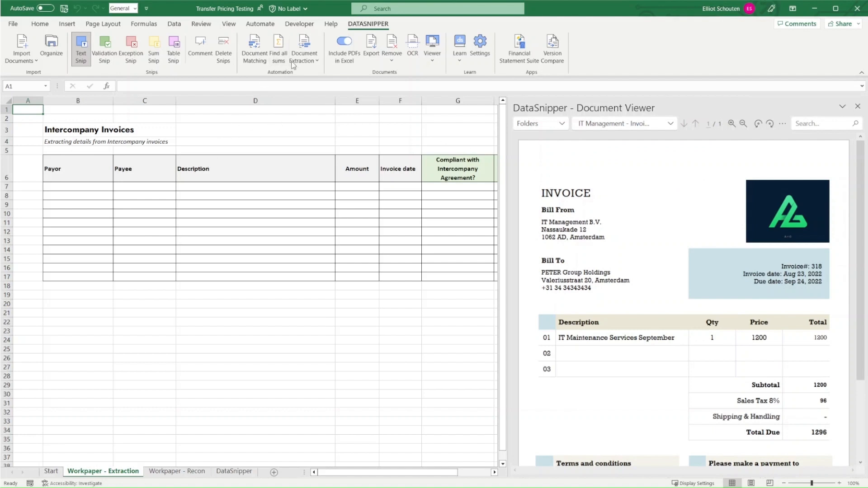
- Start a new form extraction over invoices 29202, 29805 and 31082
click(304, 45)
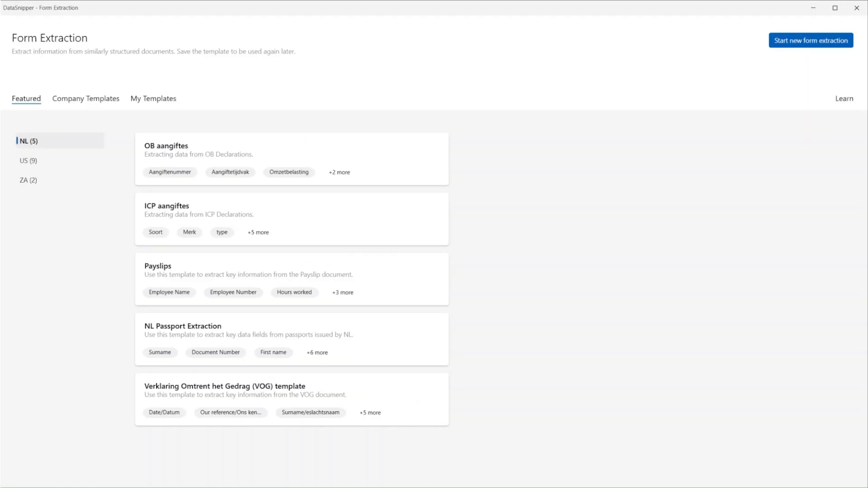
mouse_move(810, 47)
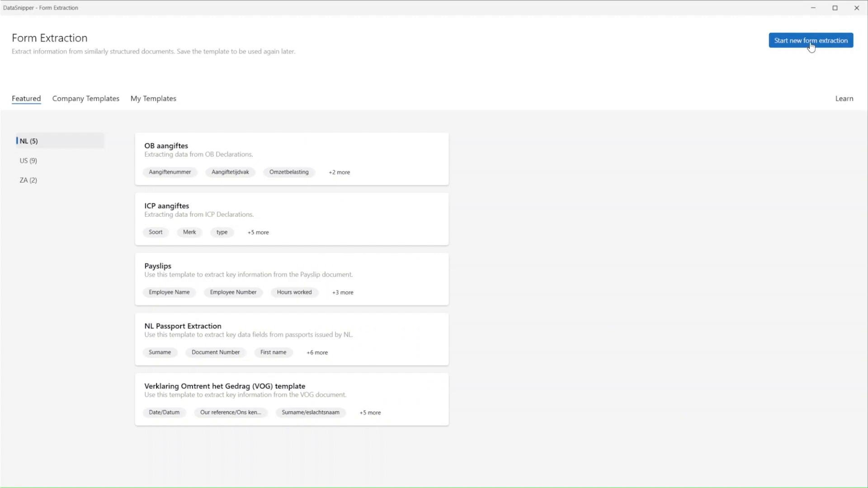
click(810, 40)
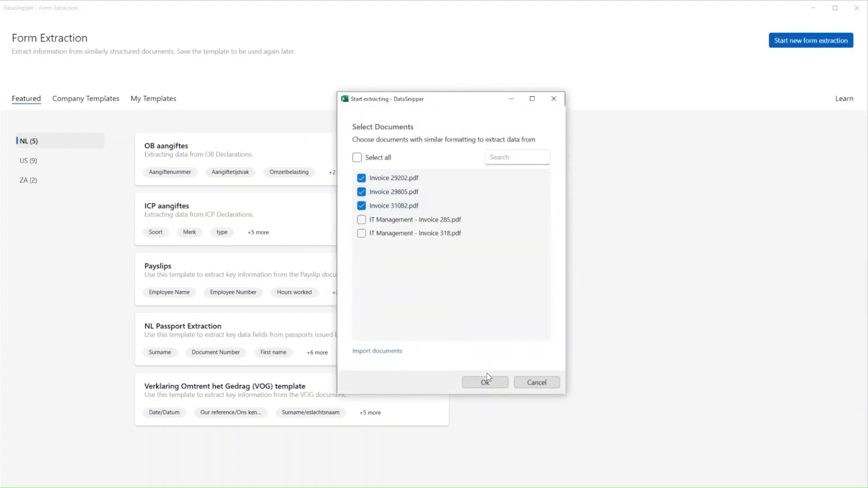
click(484, 382)
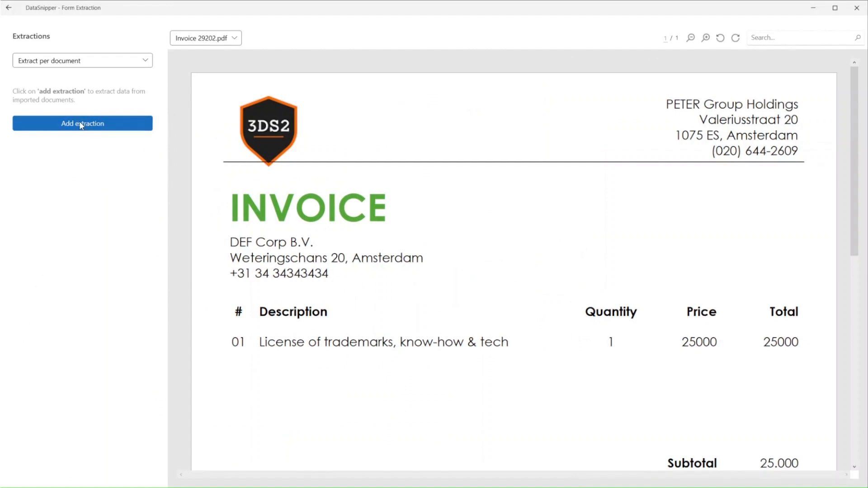
- Add a first extraction snipping DEF Corp B.V. and anchor it with a key label
click(83, 123)
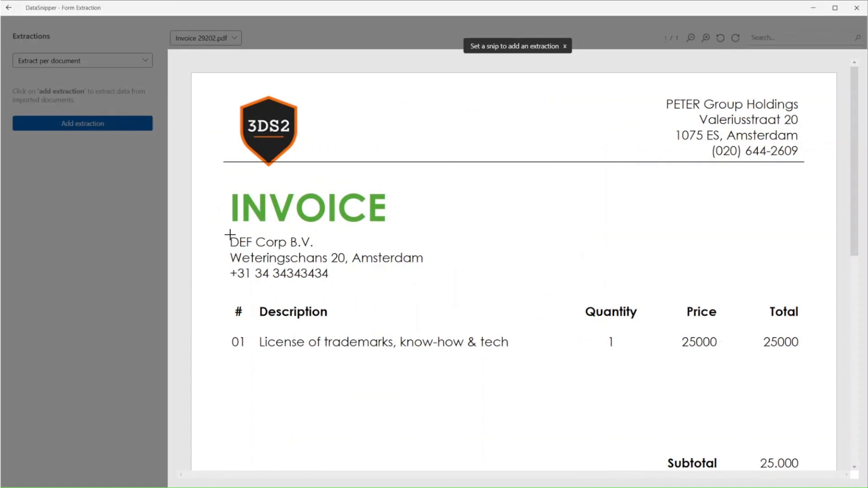
drag(228, 242, 316, 243)
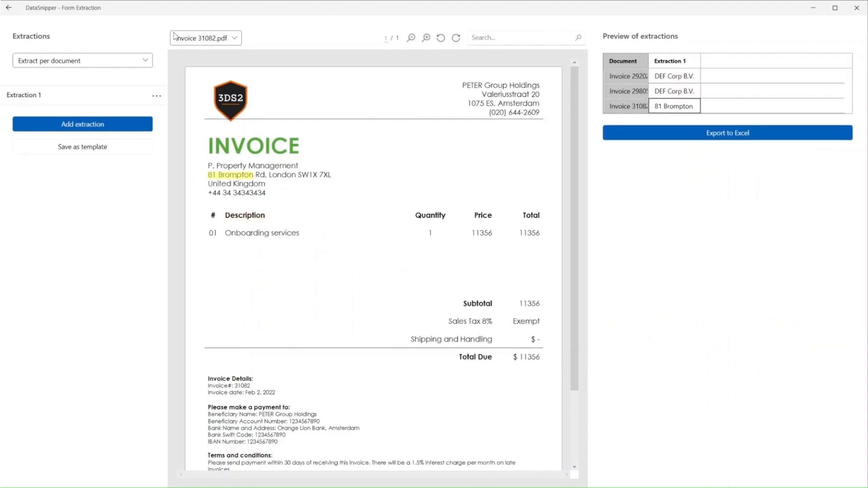
click(157, 95)
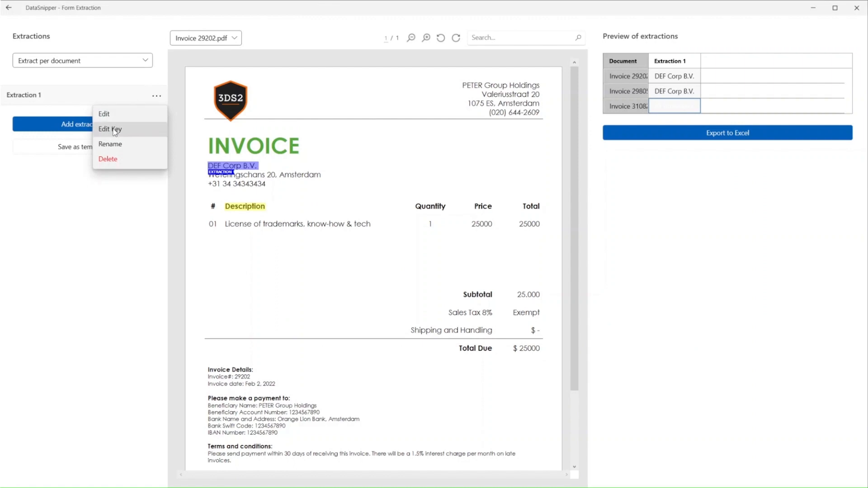
click(109, 130)
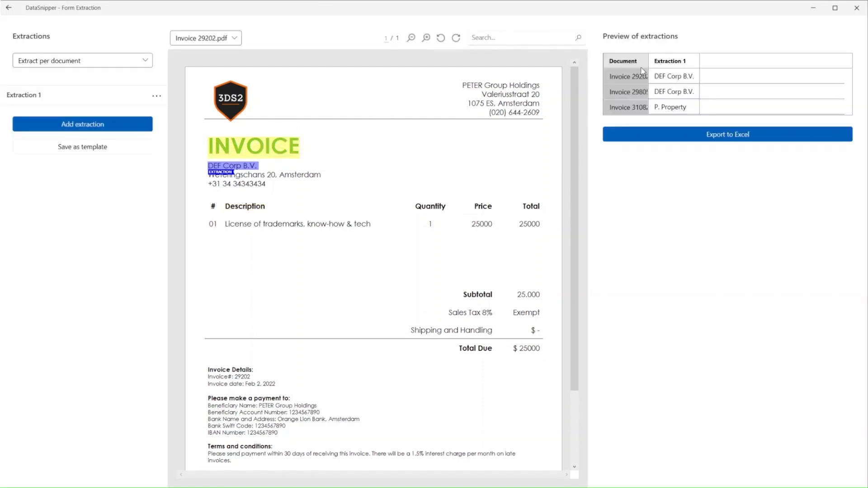
- Adjust the snip on Invoice 31082 to capture the full P. Property Management name
click(627, 106)
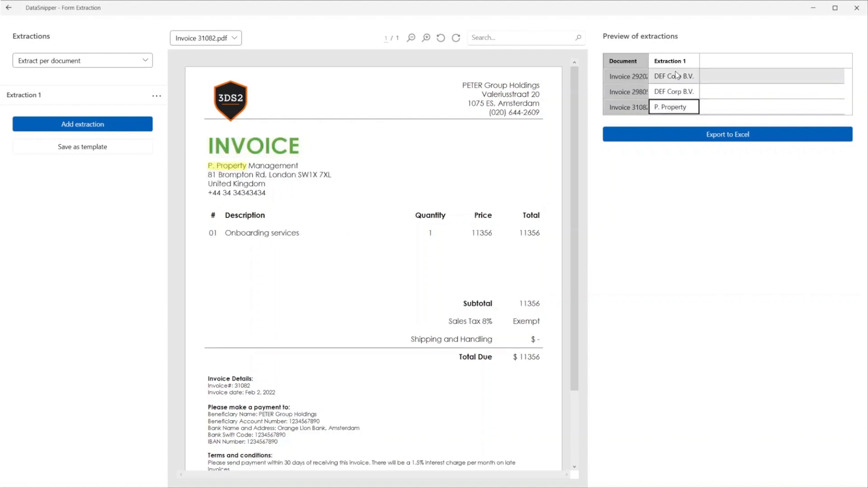
click(158, 95)
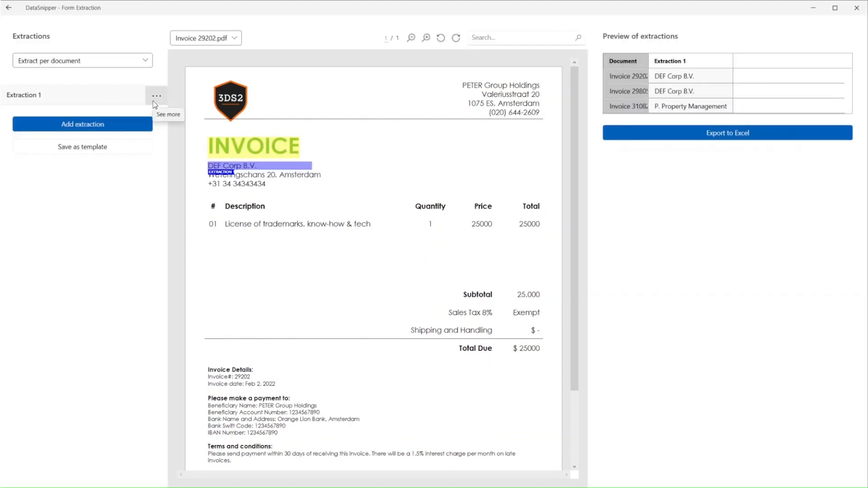
- Rename the first extraction field to Payor
click(156, 96)
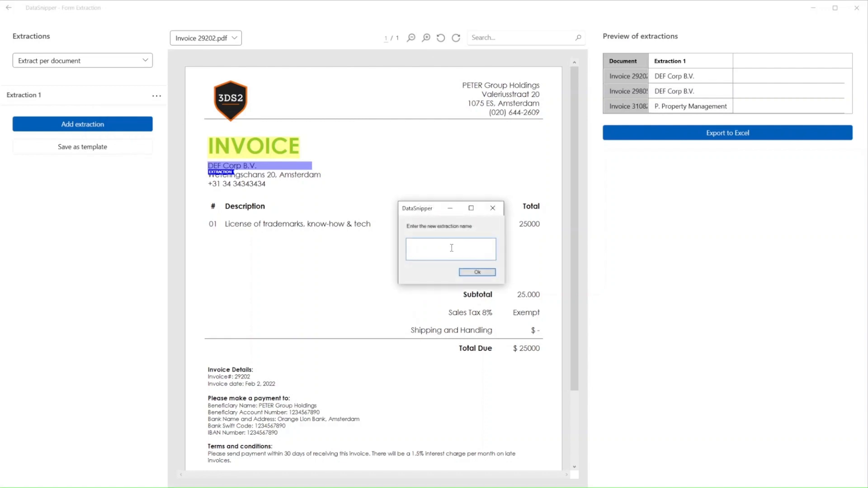
text(Payor)
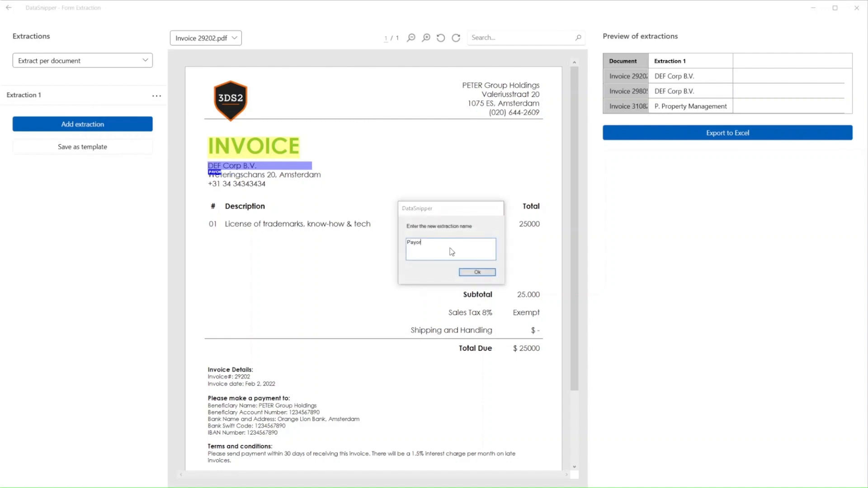
click(477, 272)
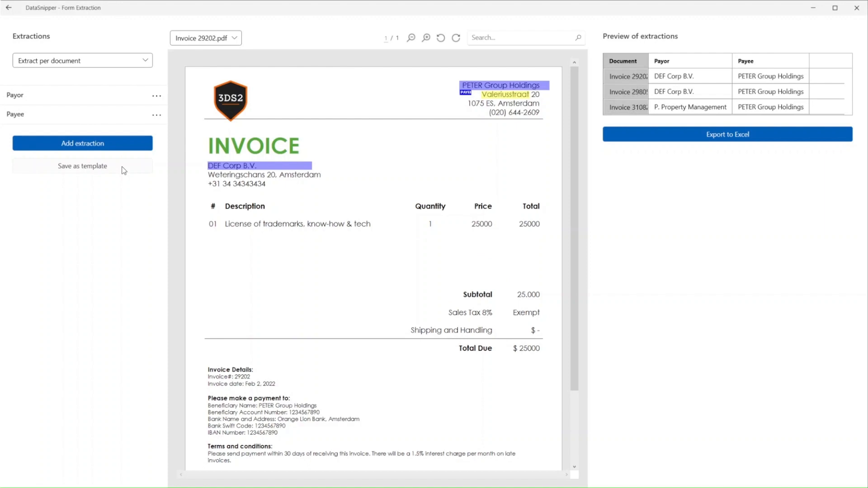
- Add Payee, Description, Amount and Invoice # fields snipped from invoice 29202
click(83, 143)
text(Des)
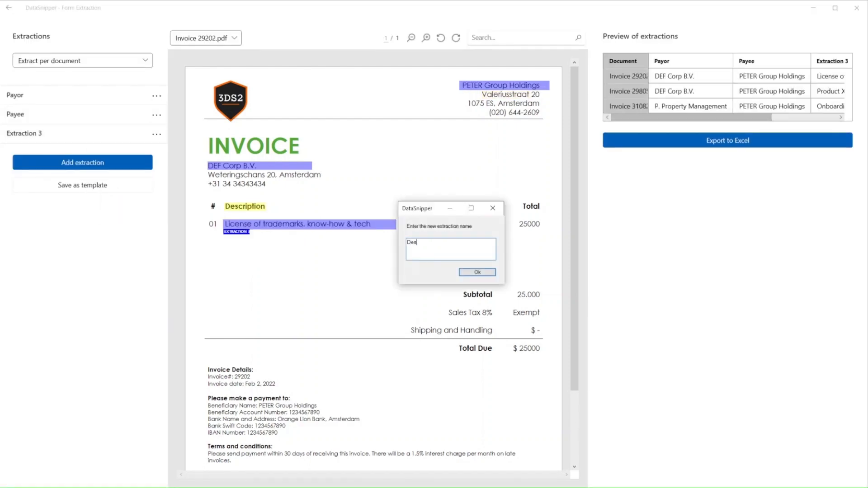
click(478, 272)
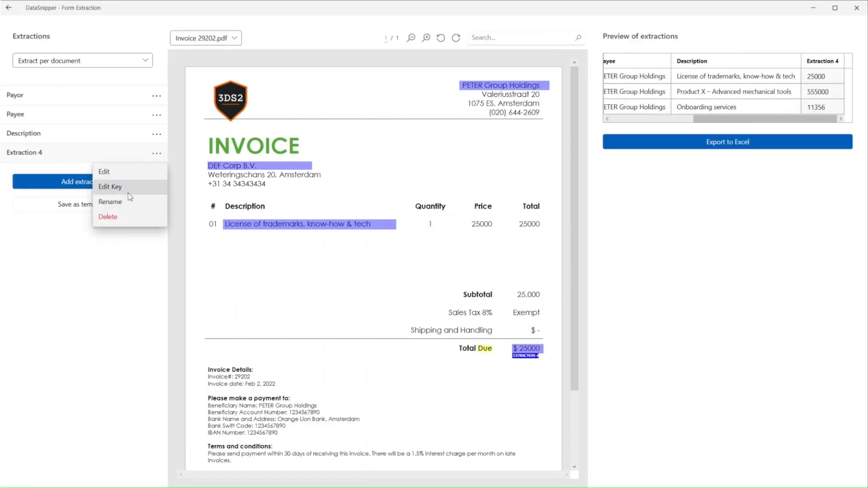
click(110, 186)
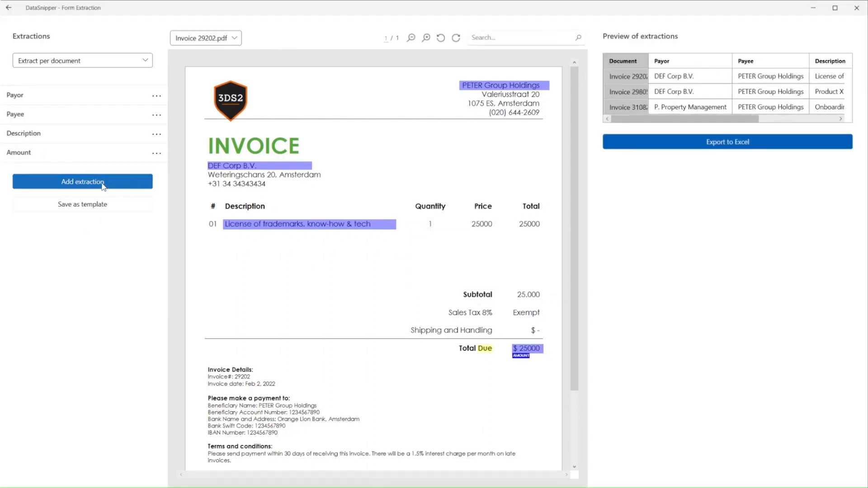
click(83, 181)
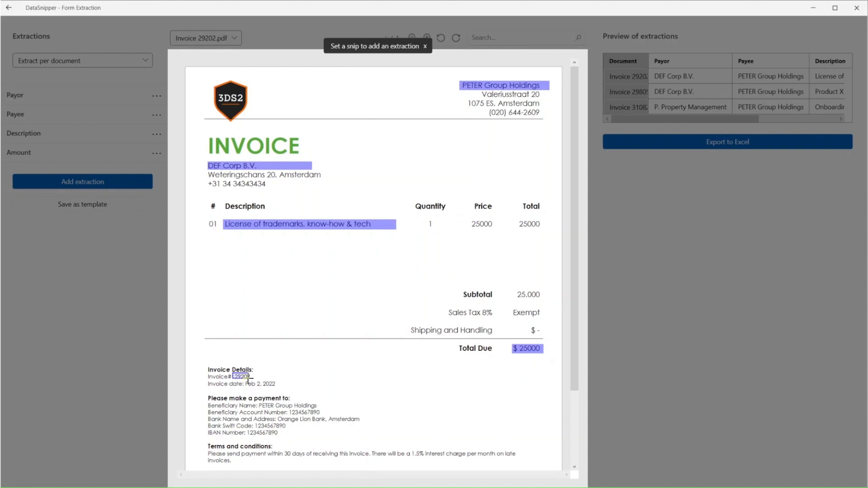
click(82, 181)
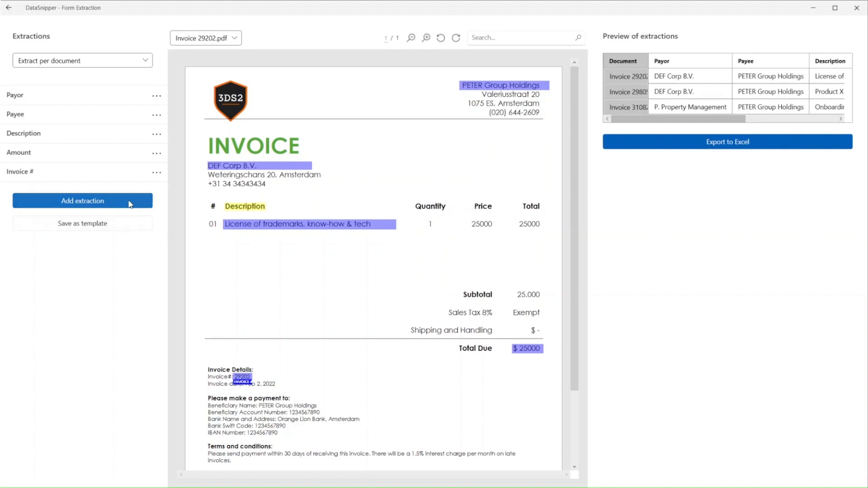
mouse_move(727, 143)
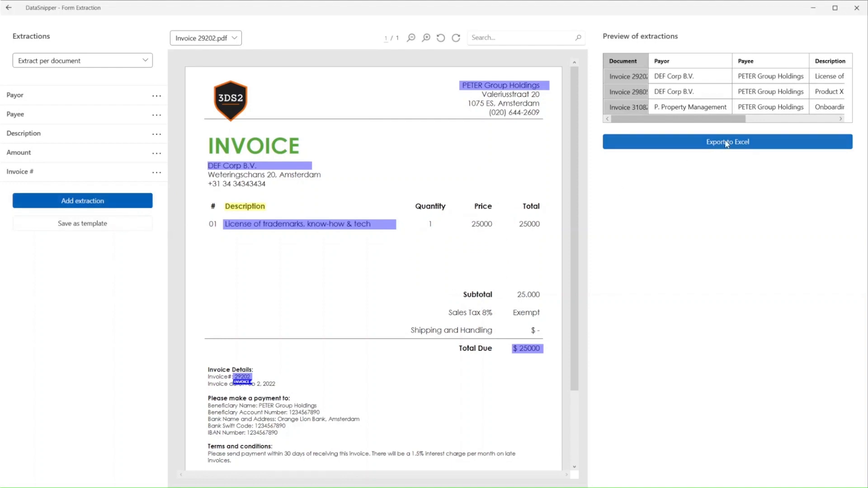
- Export the extractions to a Form Extraction sheet and return to Workpaper - Extraction to paste
click(728, 141)
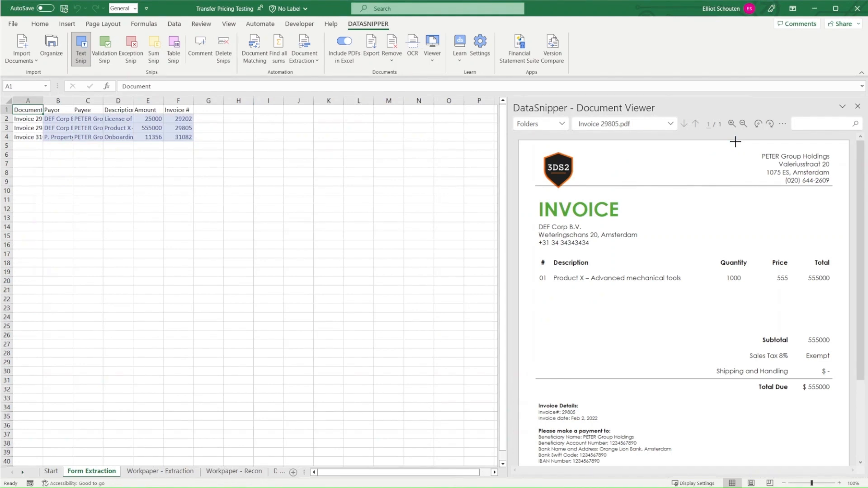
mouse_move(734, 141)
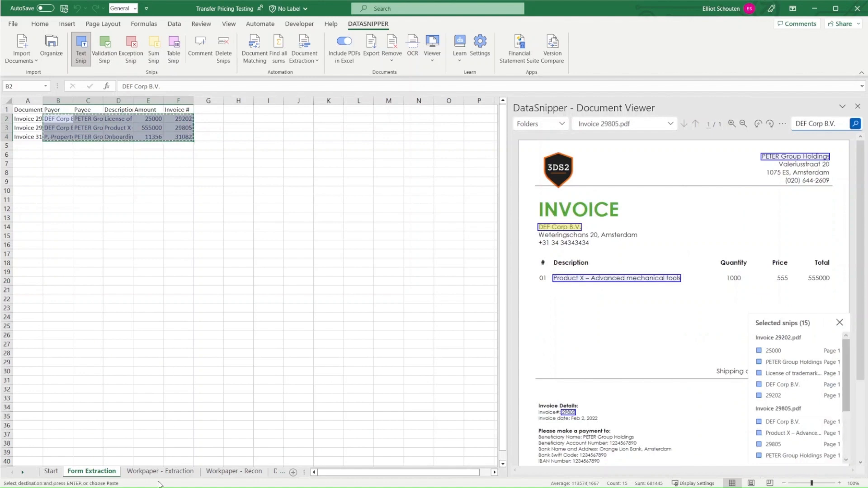
click(159, 471)
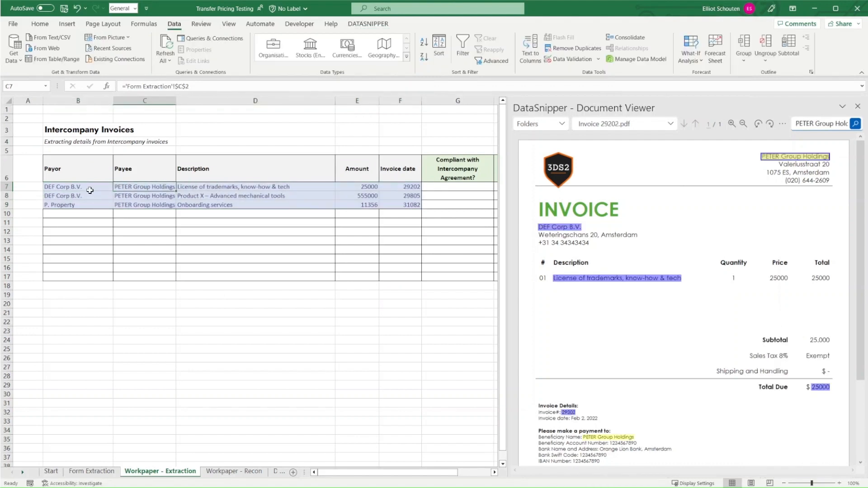
- Mark invoice 29202 as compliant with Yes in G7 and move to the Workpaper - Recon sheet
click(411, 186)
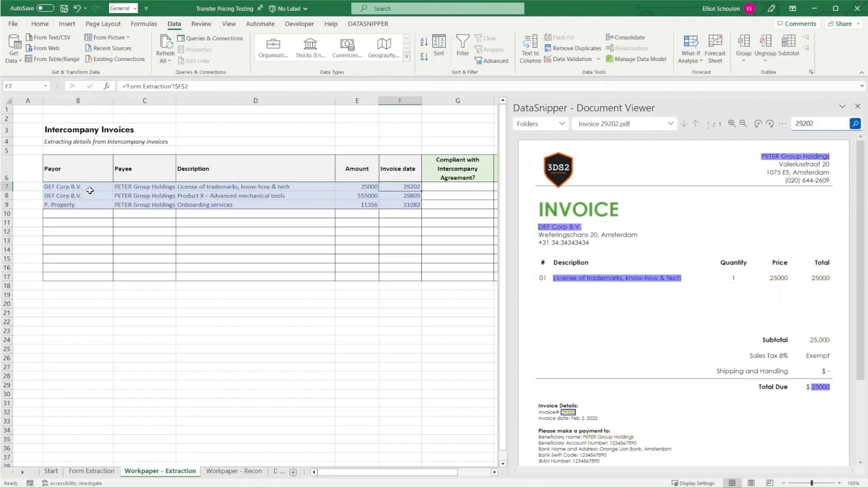
click(427, 186)
text(Yes)
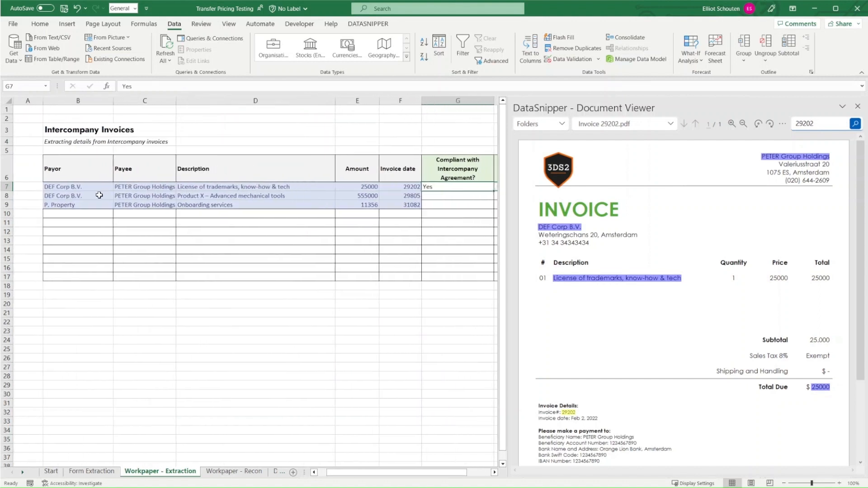
click(207, 196)
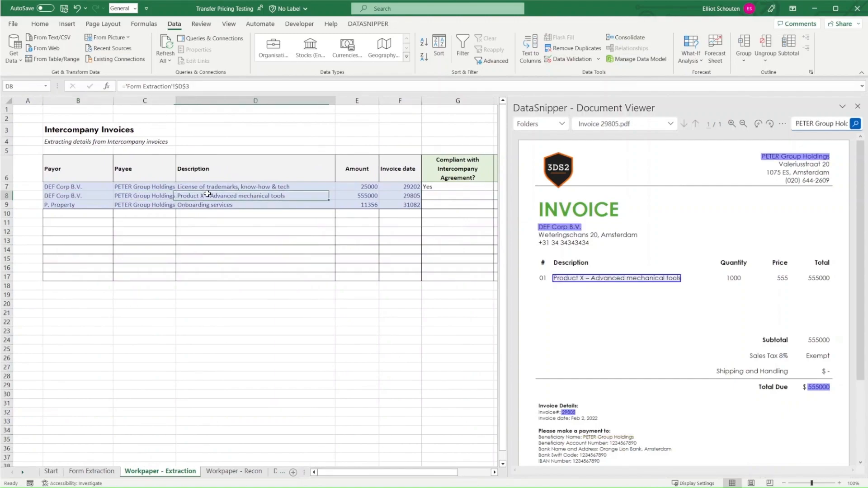
click(234, 471)
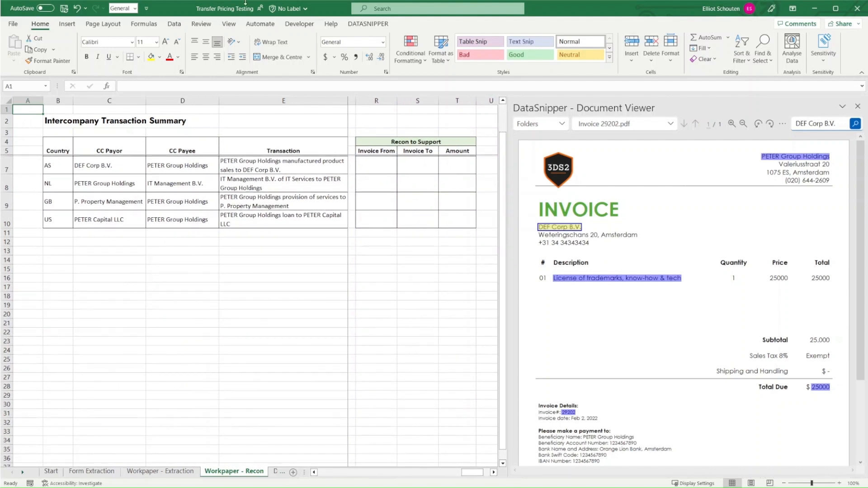
- Start a document match with payor and payee columns C6:D10 as sample data
click(367, 24)
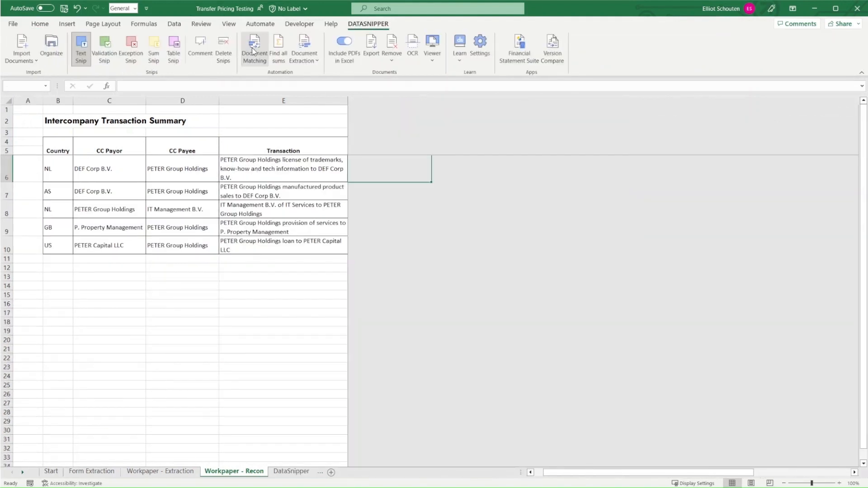
click(254, 47)
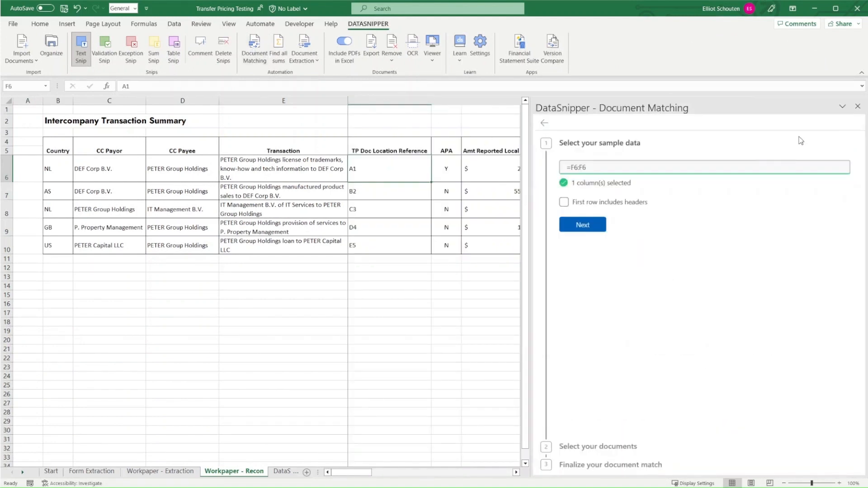
mouse_move(104, 165)
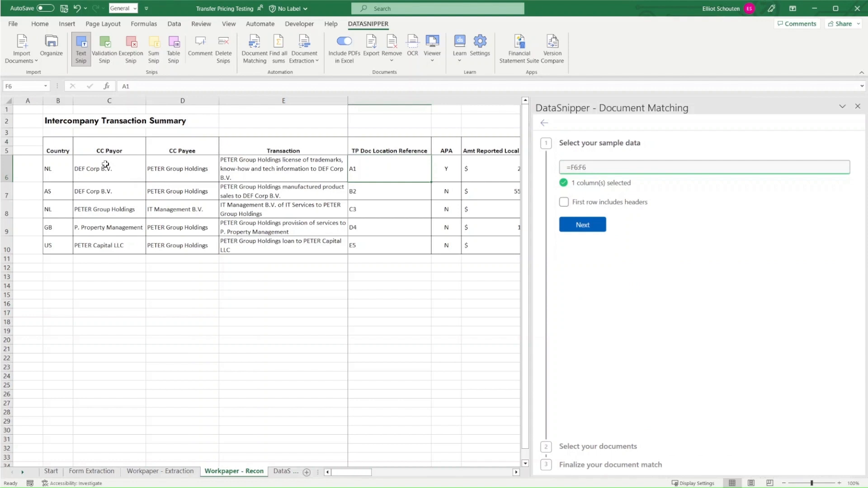
click(103, 168)
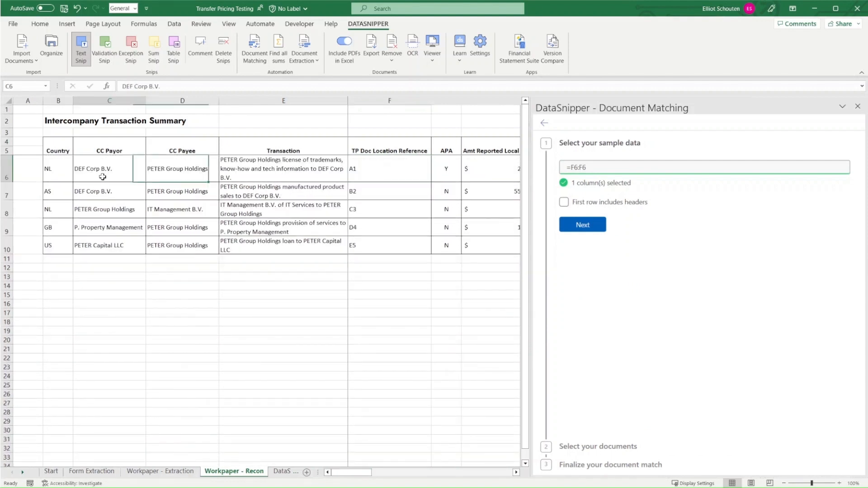
drag(94, 168, 201, 245)
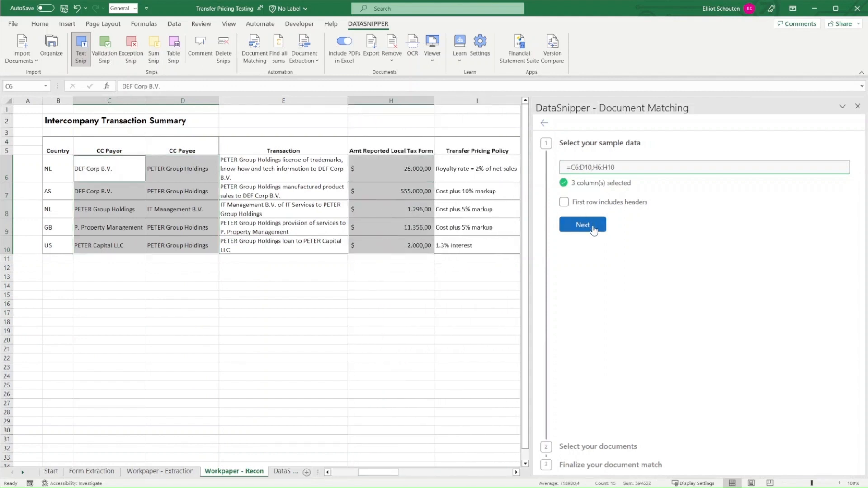
- Confirm the three sample columns including reported amount H6:H10 and match against all documents
click(582, 225)
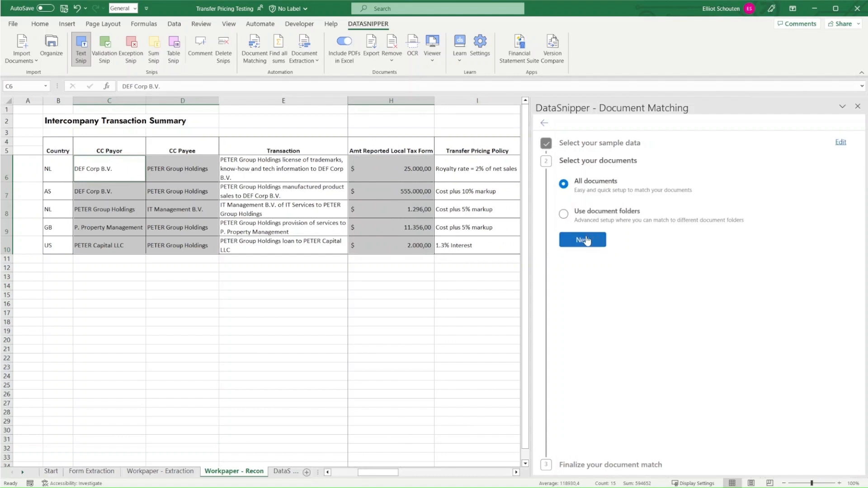
click(582, 240)
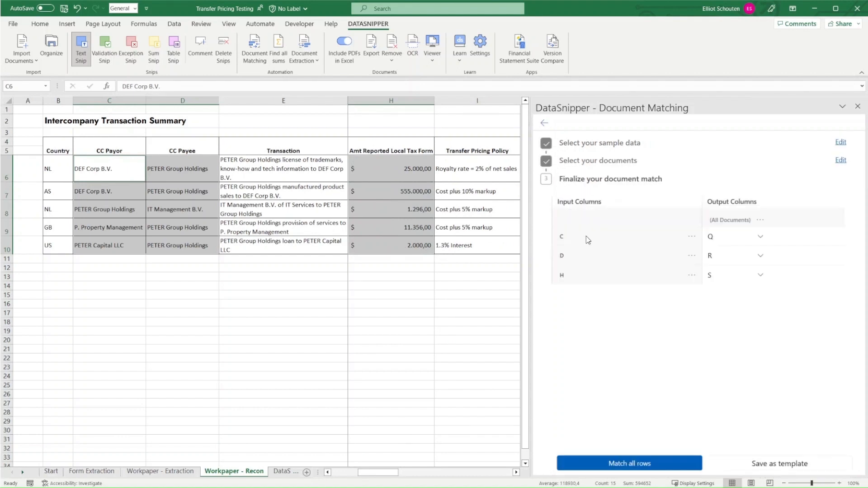
scroll(right, 3)
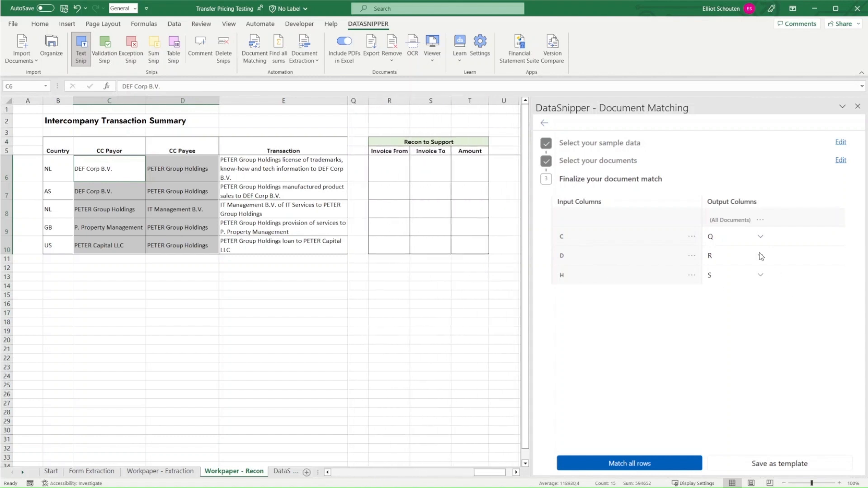
- Map output columns C→R, D→S and H→T for Invoice From, Invoice To and Amount
click(759, 237)
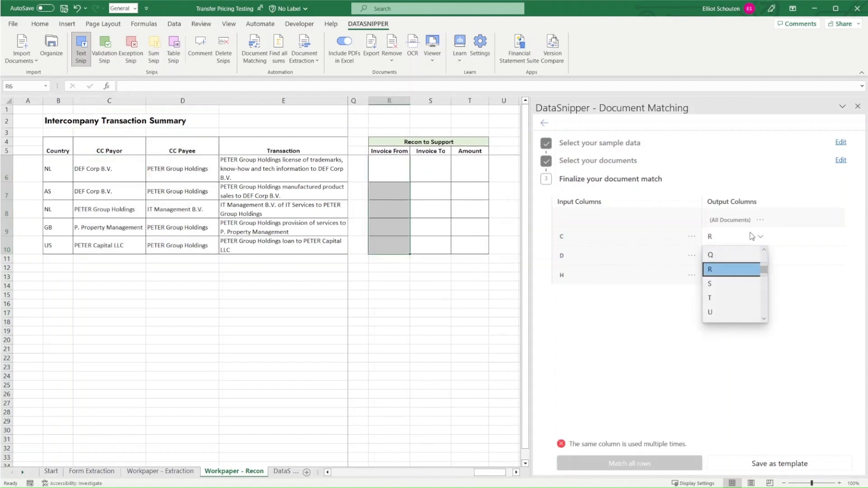
click(711, 269)
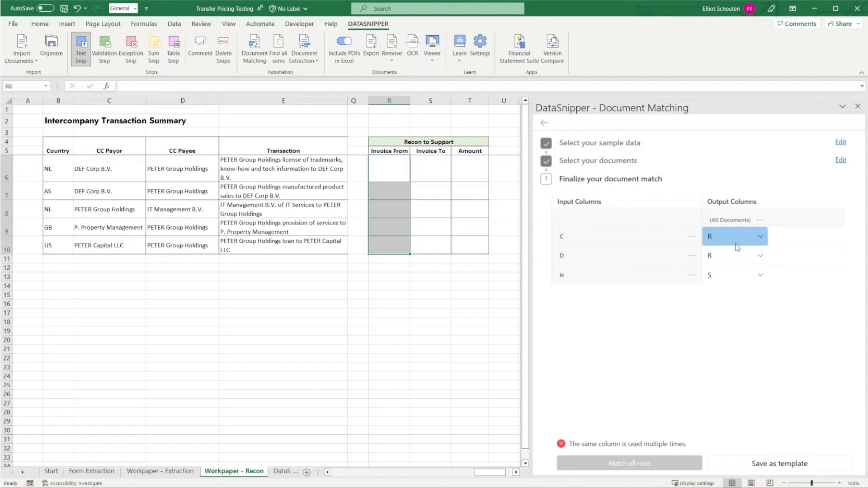
click(733, 255)
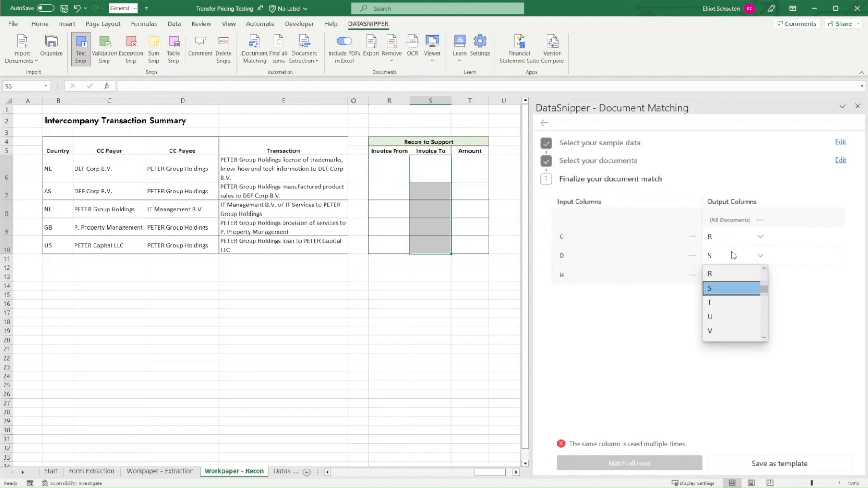
click(760, 274)
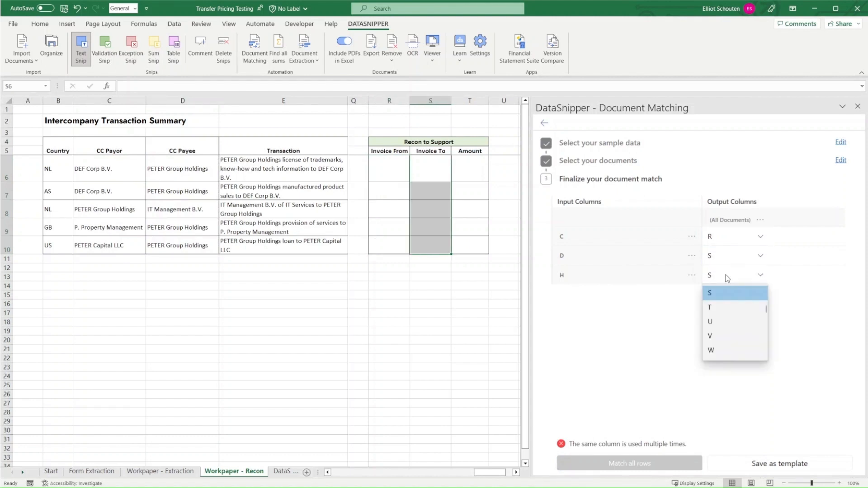
click(709, 308)
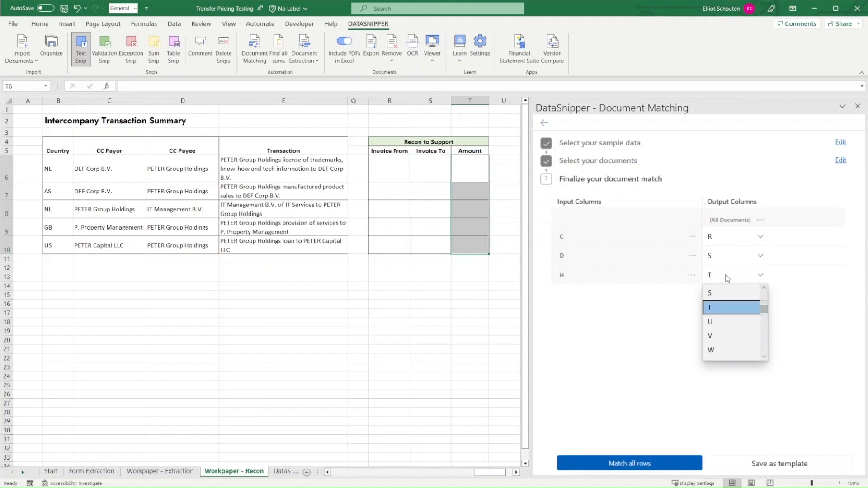
click(709, 308)
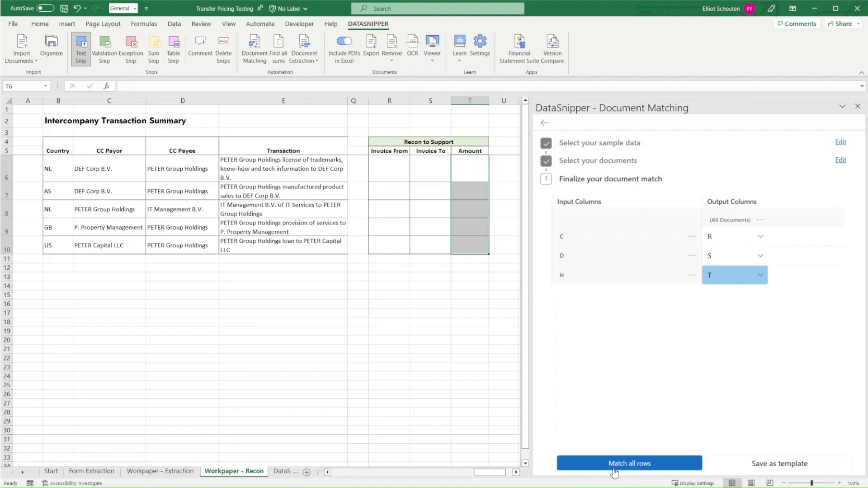
- Run Match all rows and dismiss the matching-finished notice
click(629, 475)
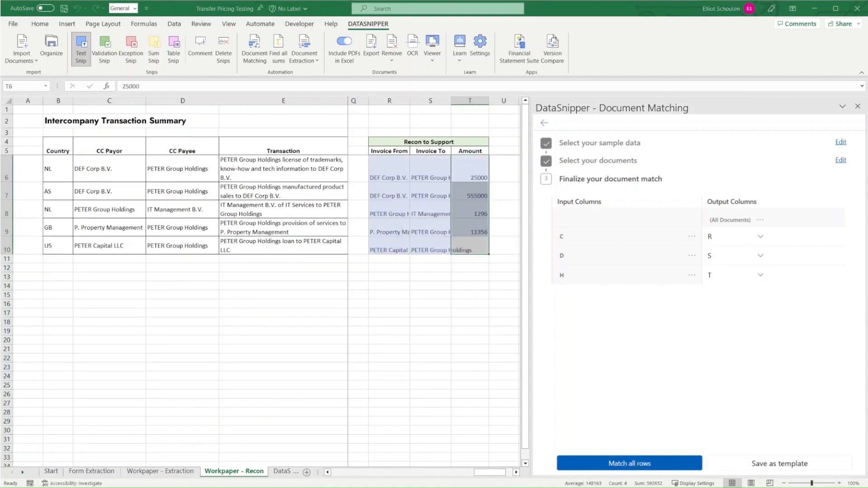
click(630, 462)
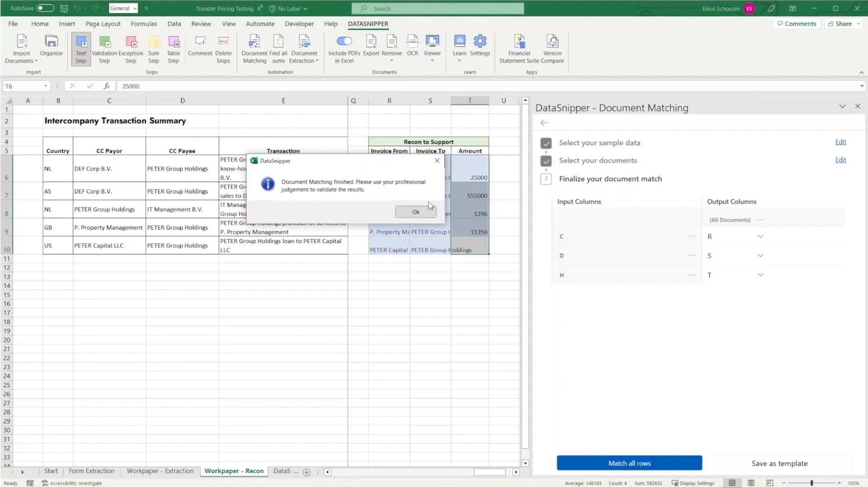
click(416, 211)
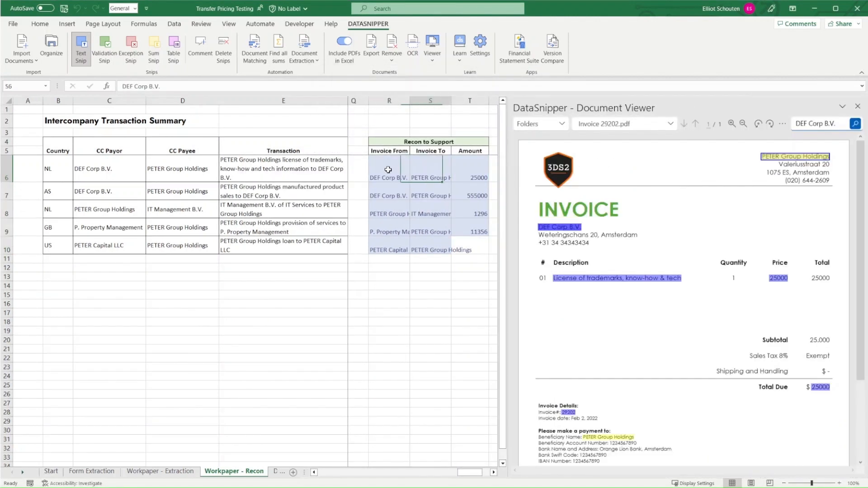
- Trace matched Recon cells for P. Property Management and PETER Capital LLC back to their source invoices
click(470, 177)
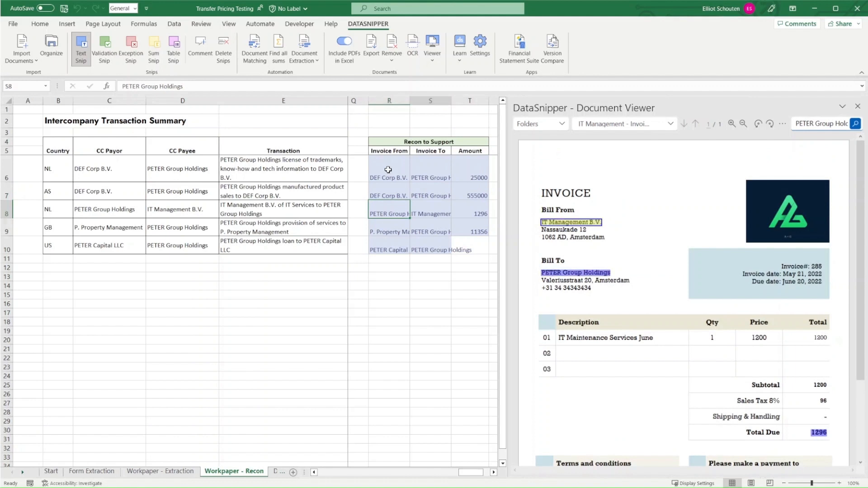
click(430, 231)
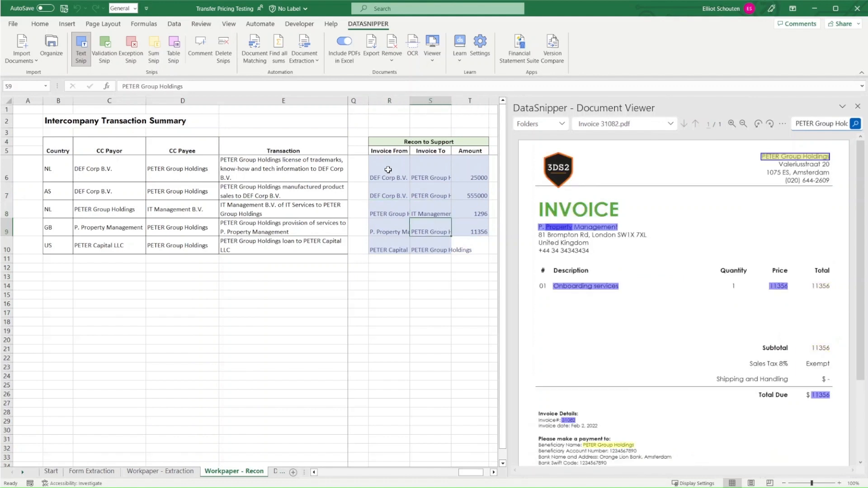
click(388, 250)
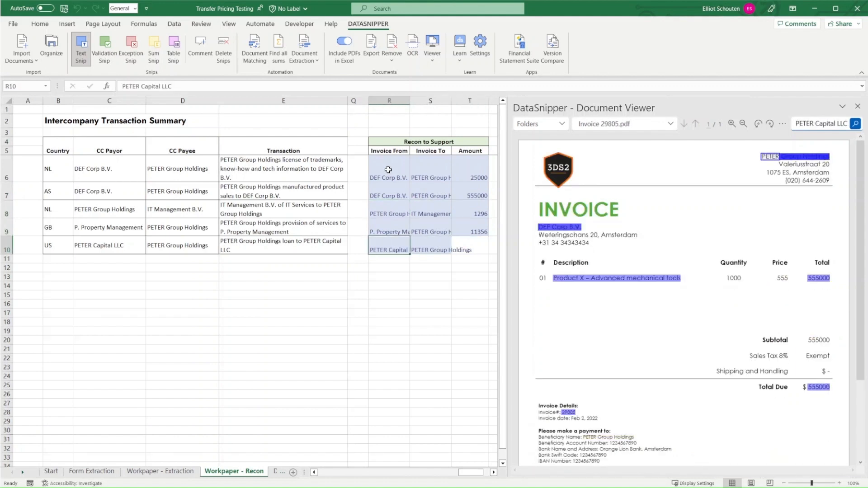
click(430, 250)
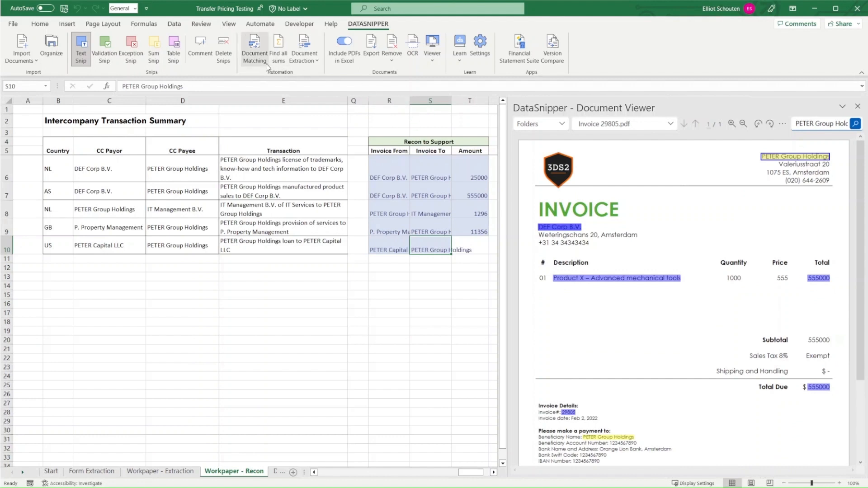
- In Document Matching, make the amount (column H) a mandatory match field
click(254, 45)
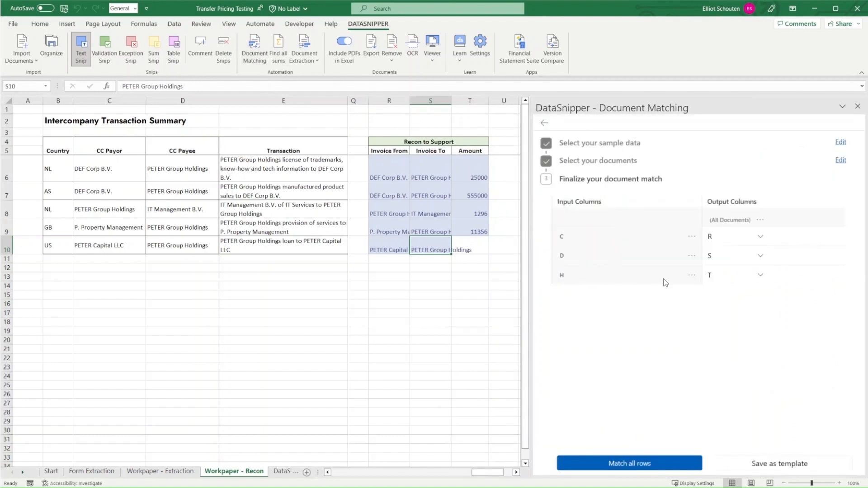
click(691, 275)
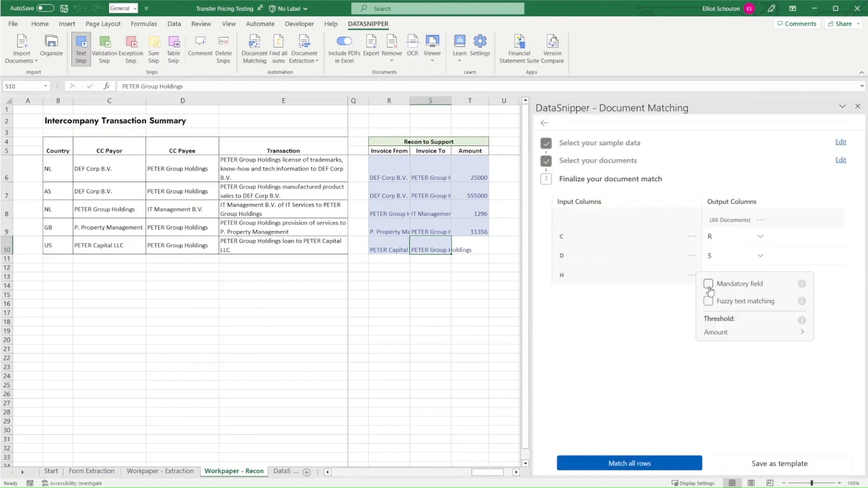
click(629, 476)
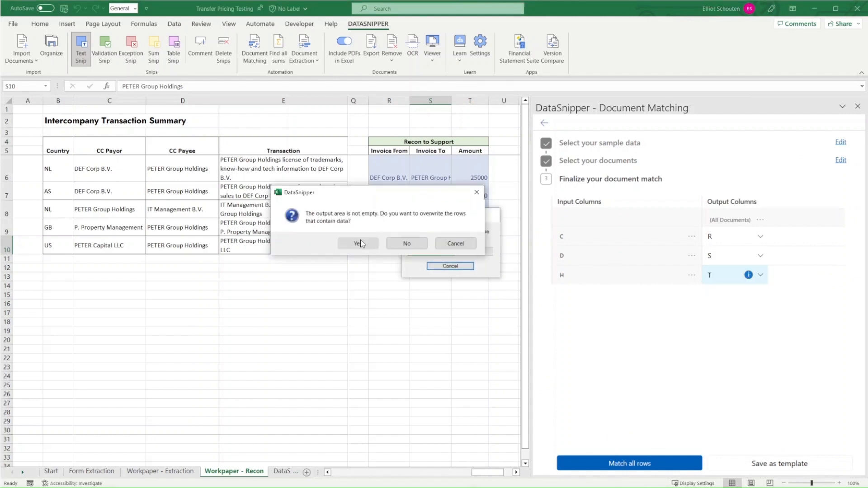
- Rerun matching with overwrite, leaving the PETER Capital LLC row's support columns blank
click(358, 243)
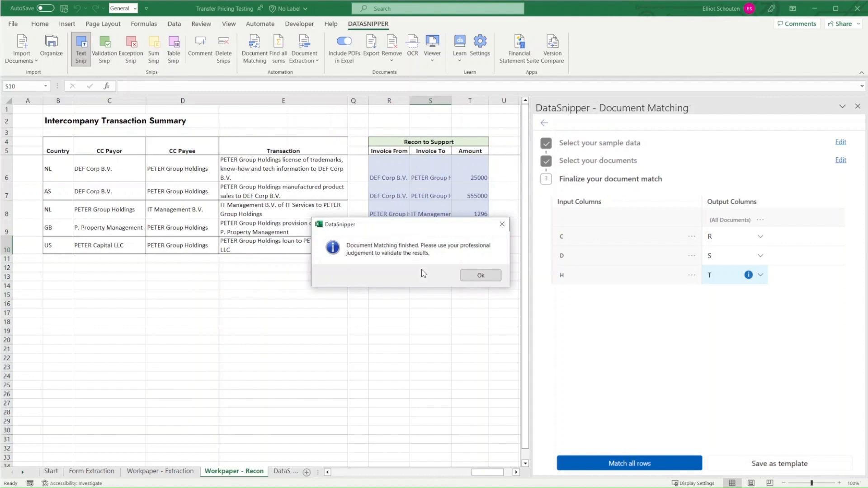
click(479, 275)
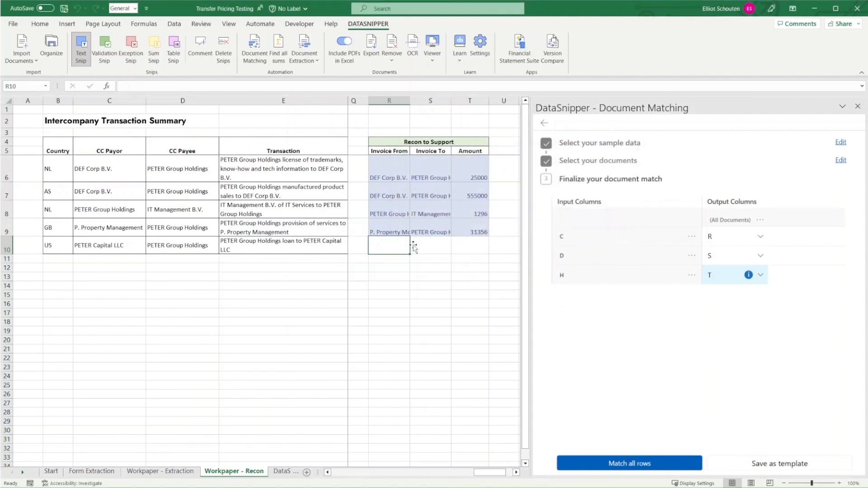
click(470, 245)
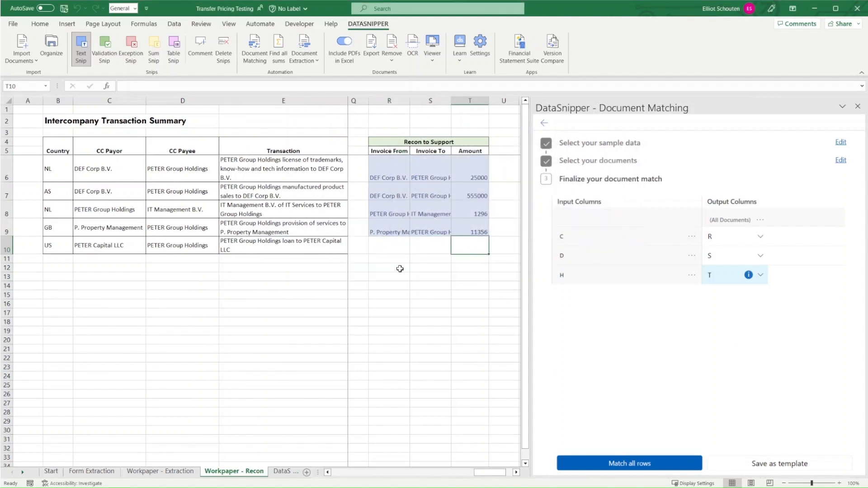